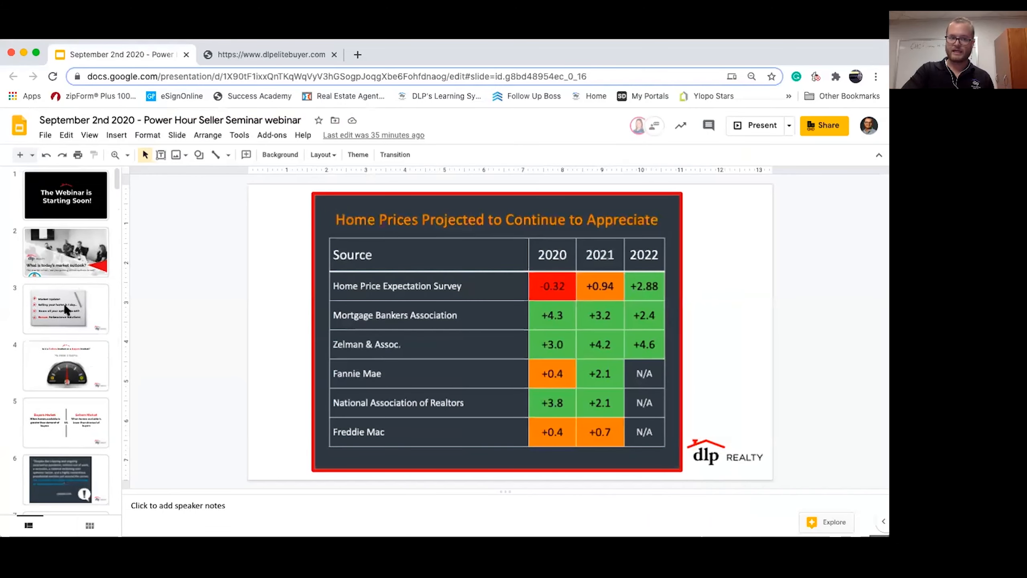
# Go to slide 7, the '13 Weeks in a row!' Market Watch listing-activity slide
pyautogui.scroll(-3)
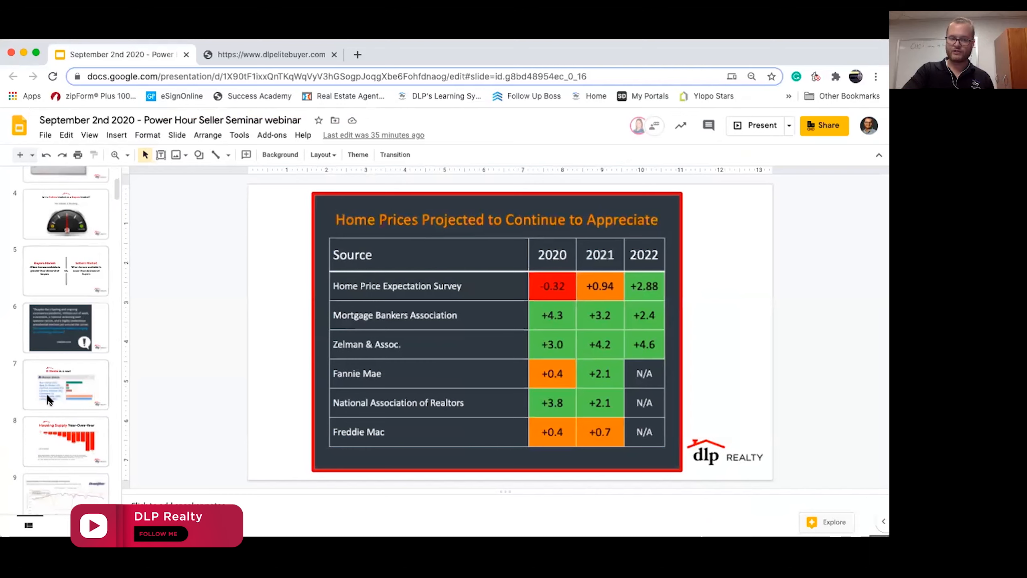
pyautogui.click(65, 384)
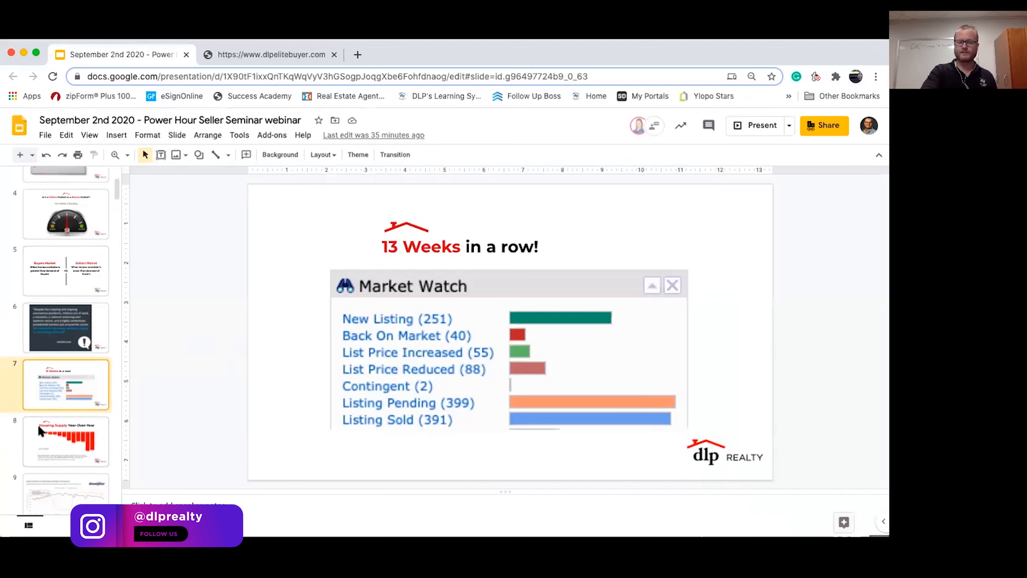
# View slide 9's COVID-19 showings chart, then slide 13's daily mortgage rates, then slide 9 again
pyautogui.click(65, 459)
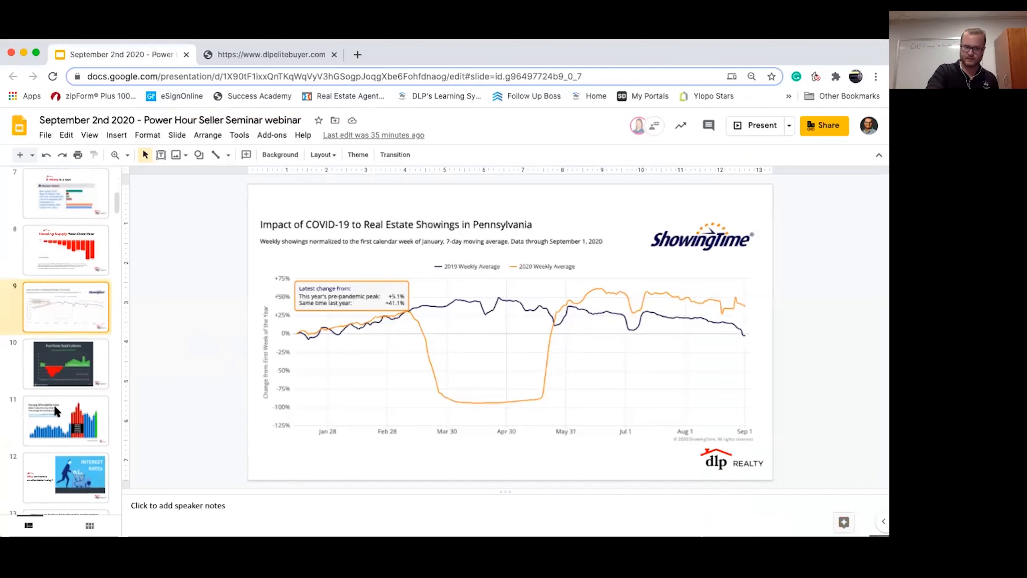
pyautogui.scroll(-3)
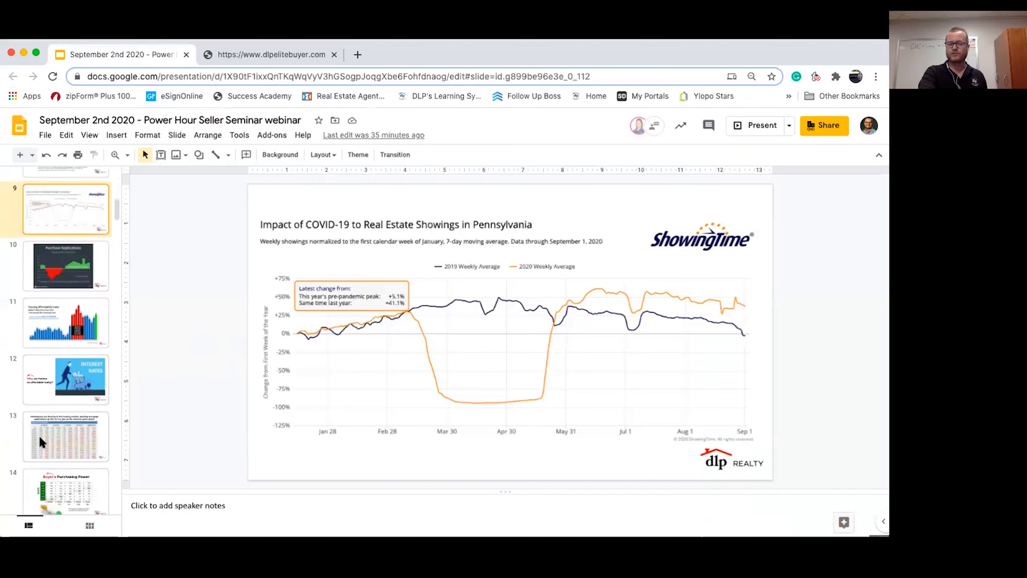
pyautogui.click(65, 437)
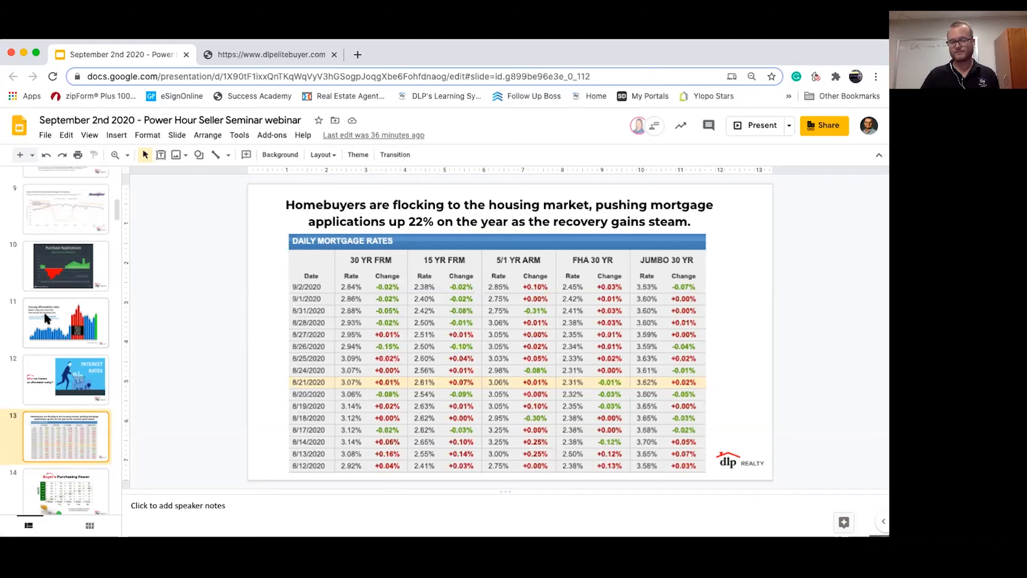
pyautogui.click(65, 277)
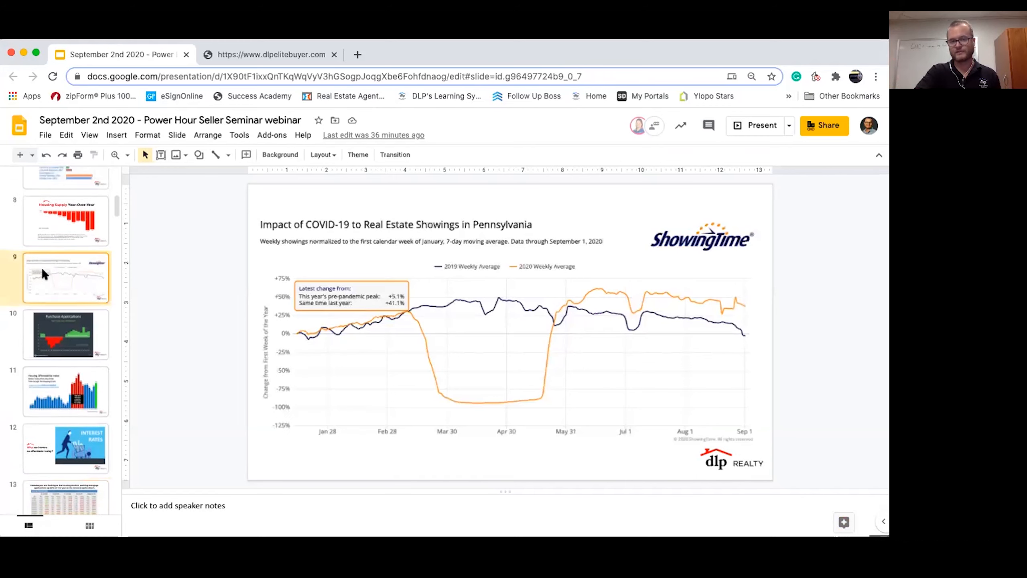
# Go back up to slide 7, the '13 Weeks in a row!' Market Watch slide
pyautogui.scroll(3)
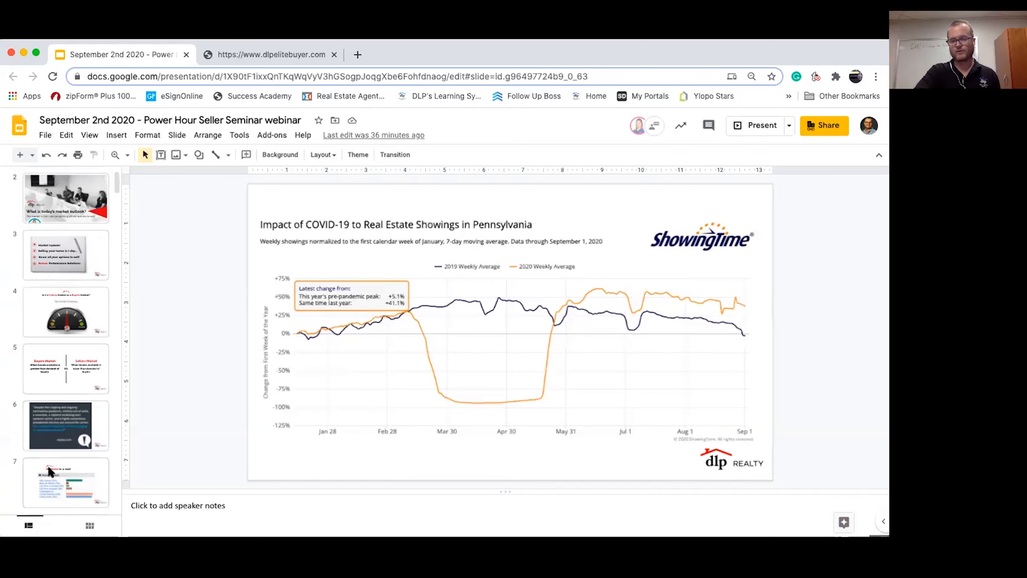
pyautogui.click(66, 482)
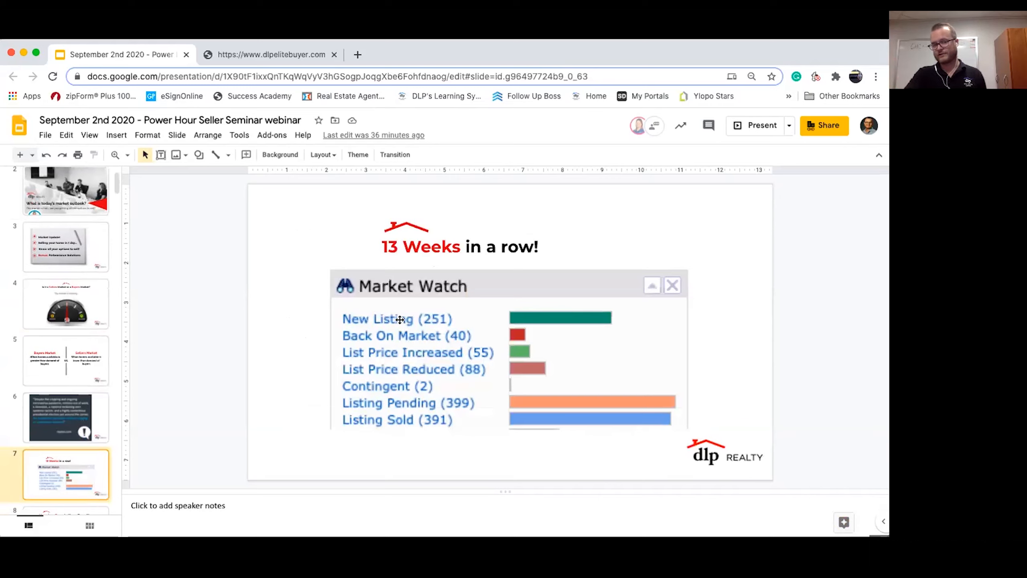
pyautogui.moveTo(290, 322)
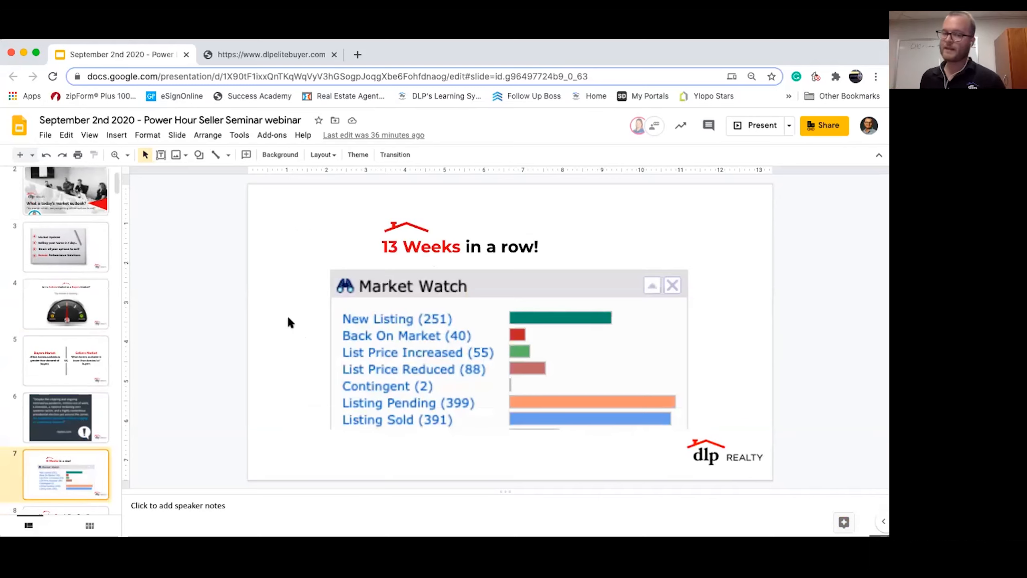